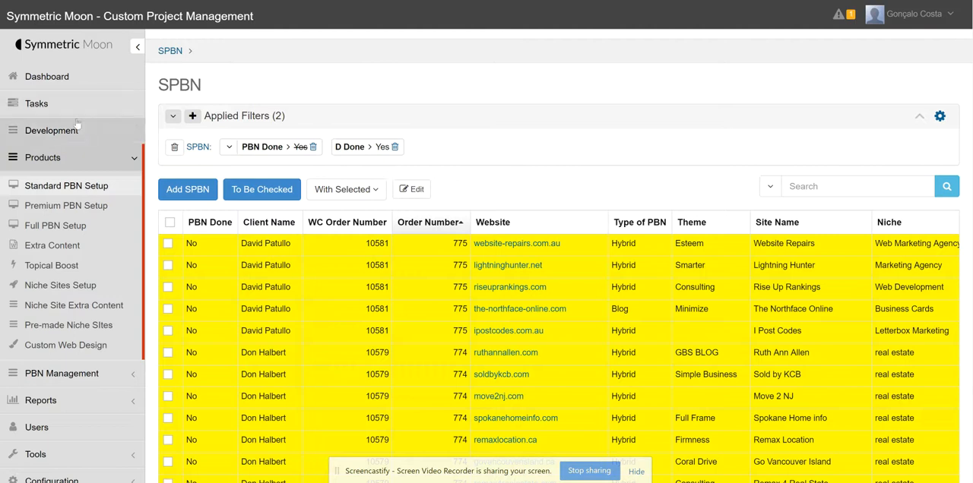
Show the admin dashboard with $140,081 revenue and 892 orders, then expand Products
left_click(46, 76)
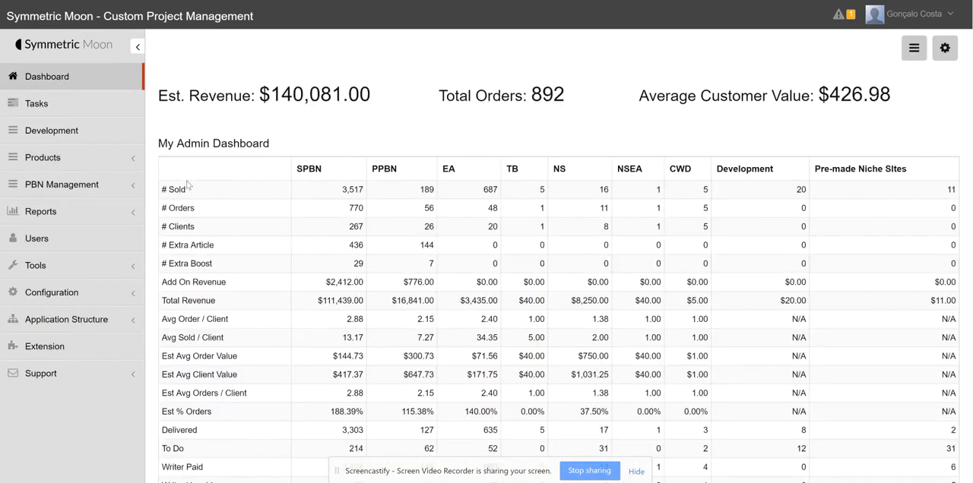
mouse_move(714, 181)
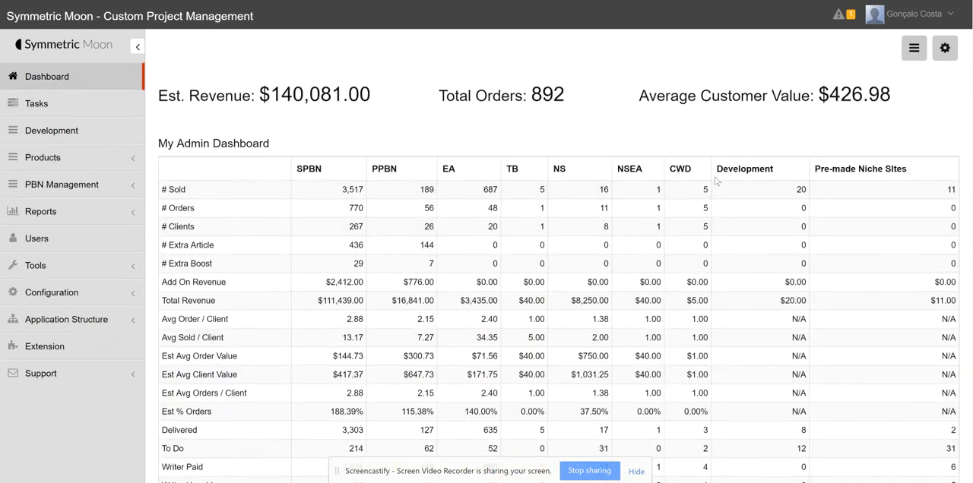
left_click(43, 152)
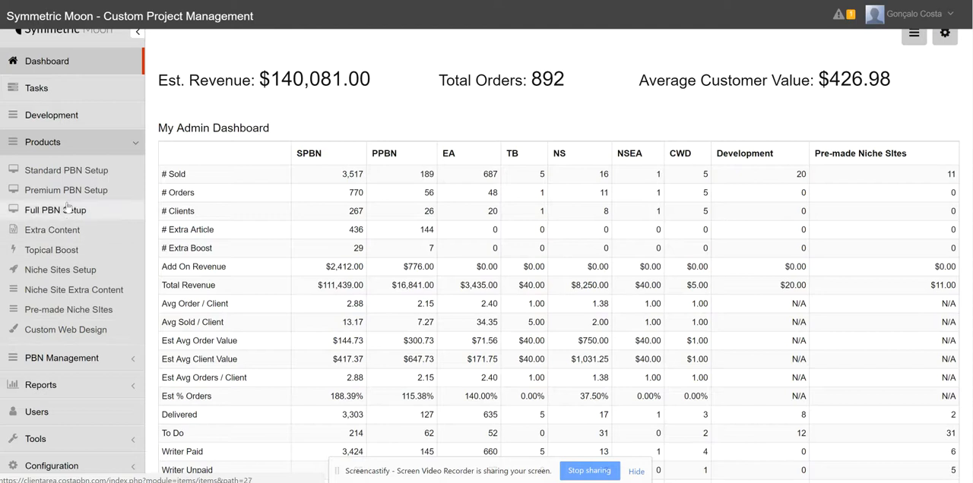
mouse_move(67, 190)
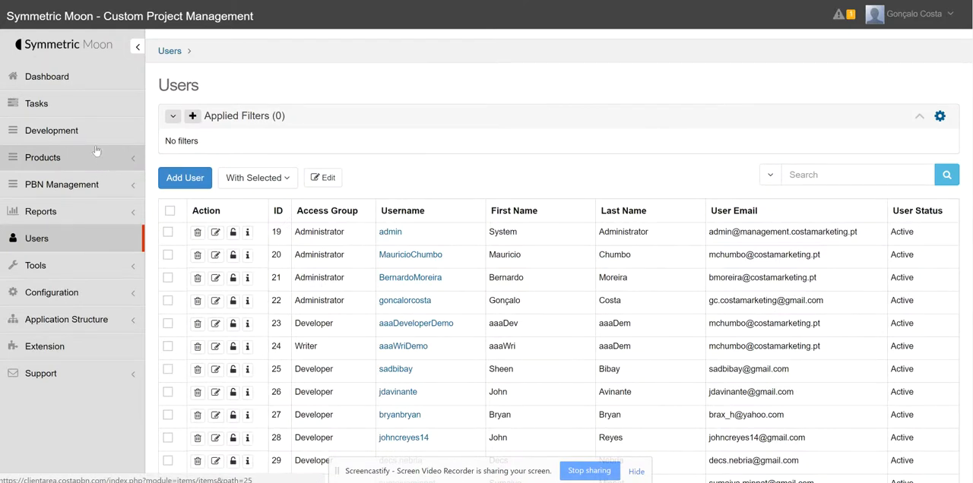
Load the Development work list from the sidebar with no filters applied
left_click(51, 131)
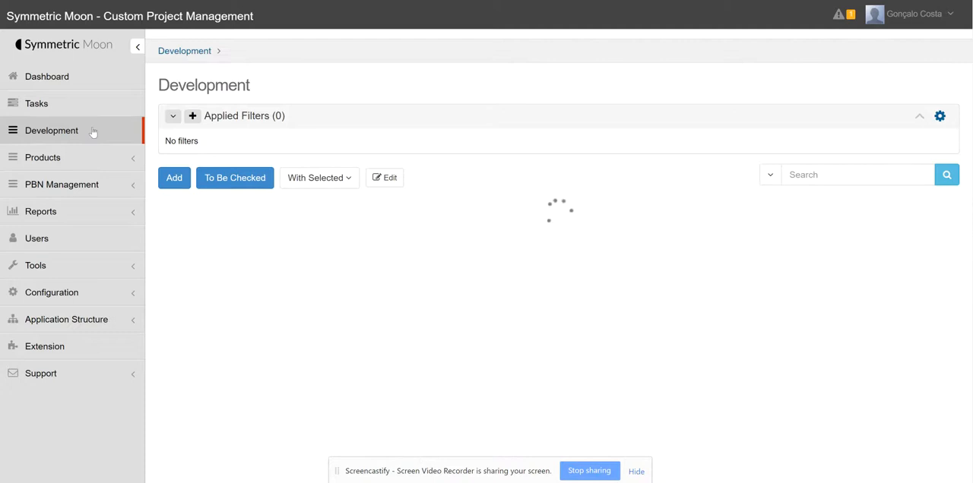
Review the Development items and the Tasks list, then return to the dashboard
left_click(52, 130)
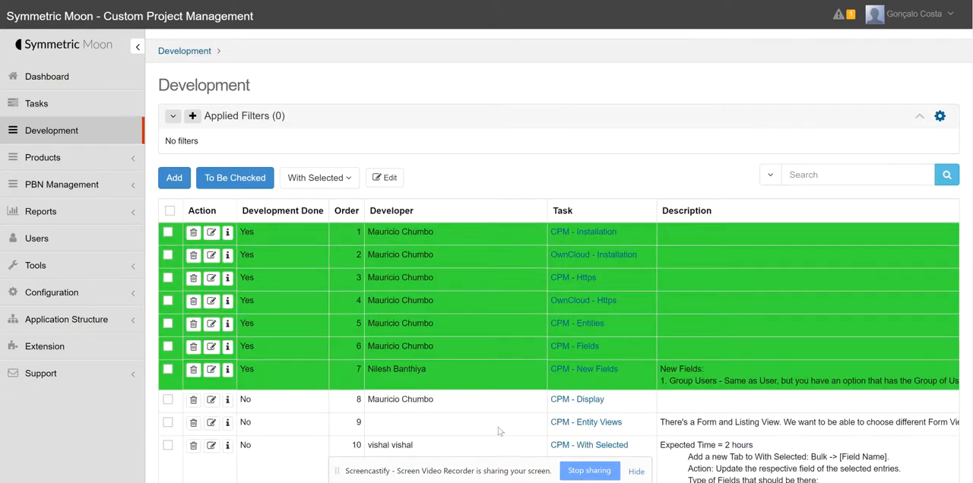
left_click(37, 104)
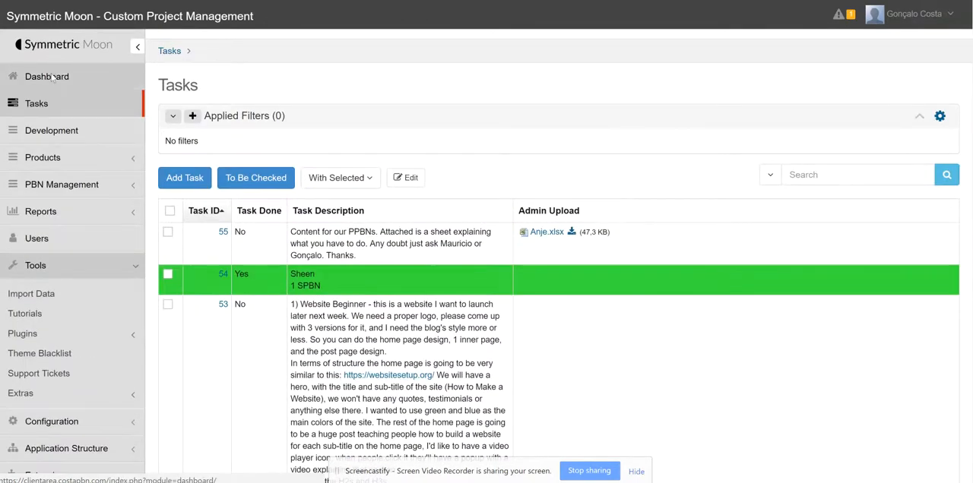
left_click(46, 76)
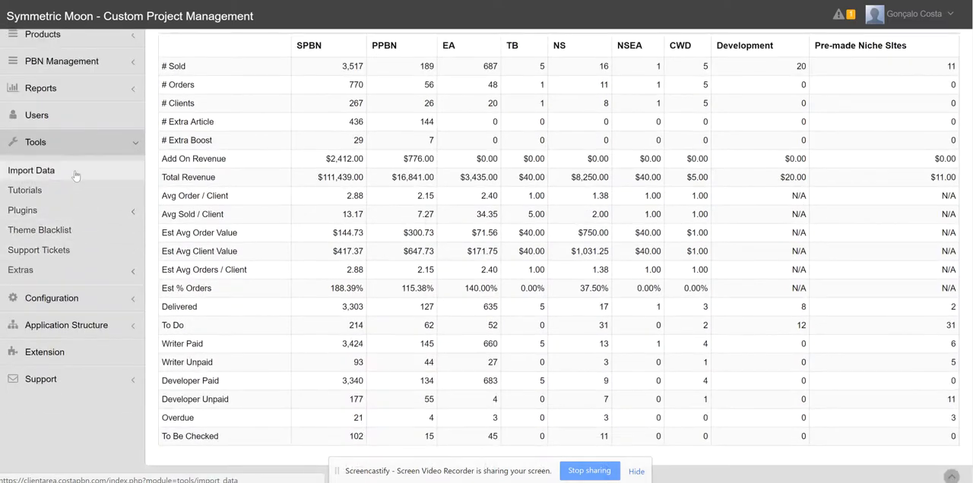
Expand Plugins under Tools to show Manage Plugins and Plugin List Builder
left_click(21, 201)
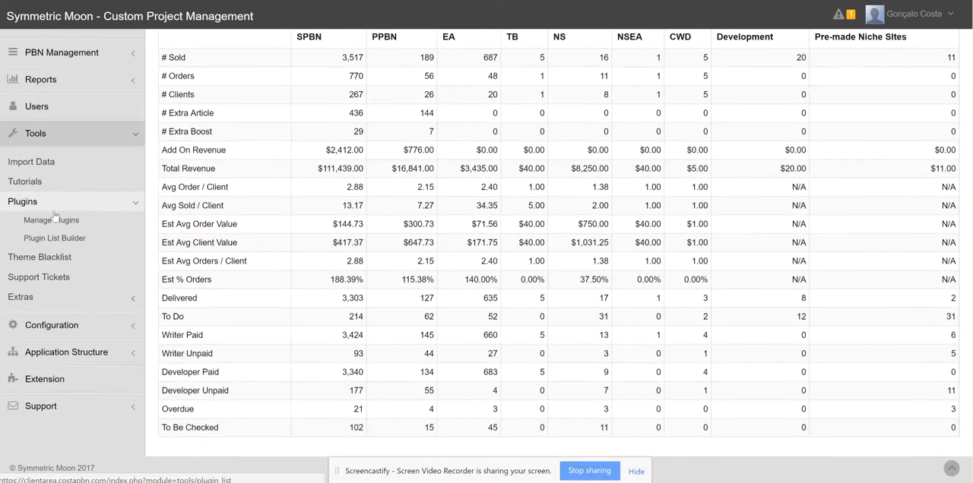